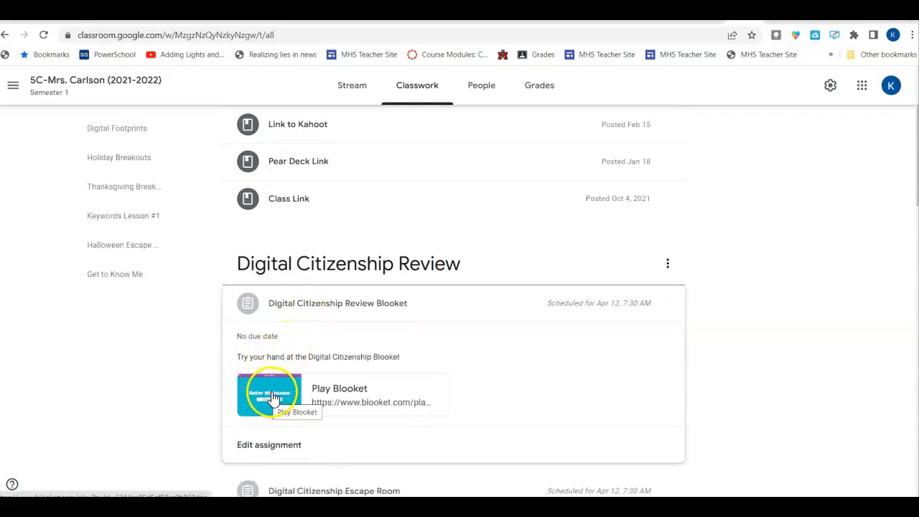
{"action": "mouse_move", "coordinate": [300, 390]}
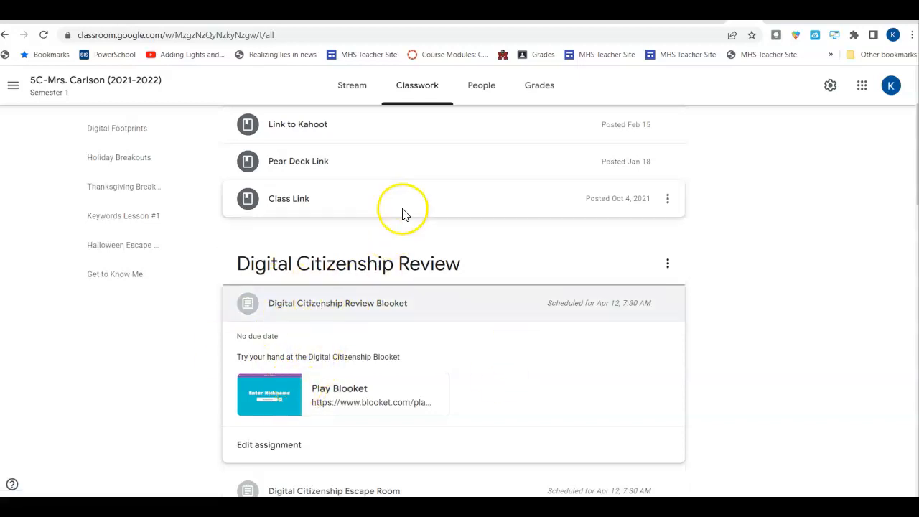
{"action": "mouse_move", "coordinate": [315, 386]}
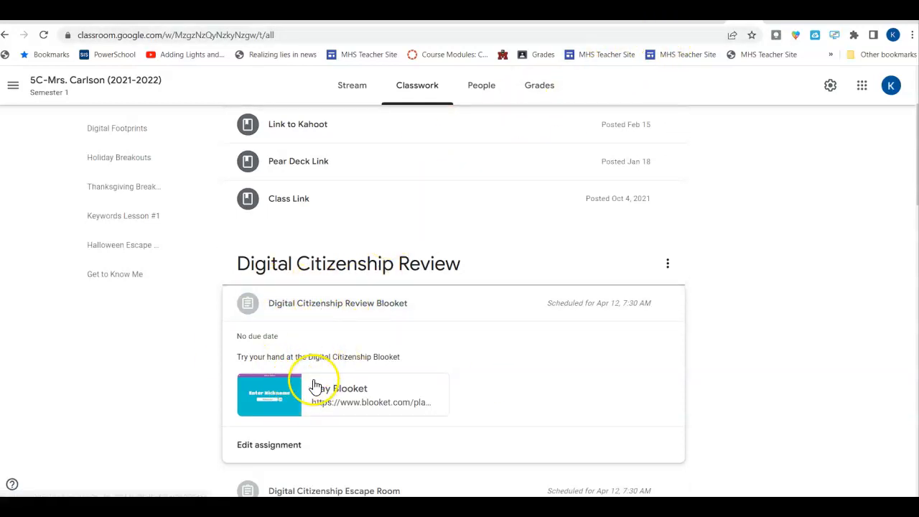
{"action": "scroll", "scroll_direction": "down", "scroll_amount": 3}
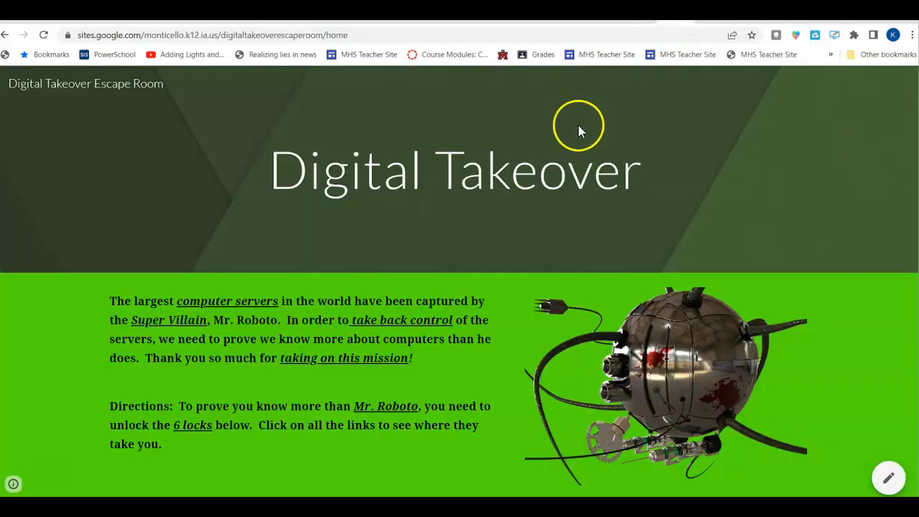
{"action": "scroll", "scroll_direction": "down", "scroll_amount": 3}
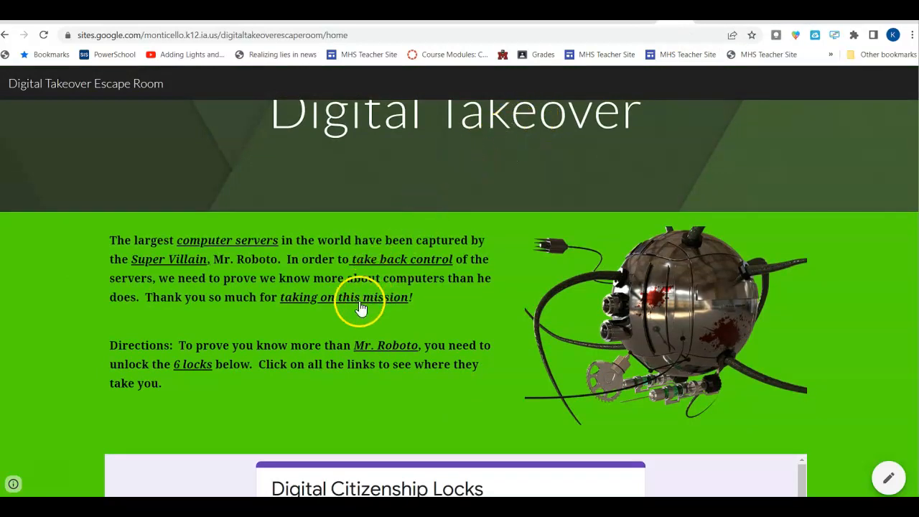
{"action": "mouse_move", "coordinate": [450, 320]}
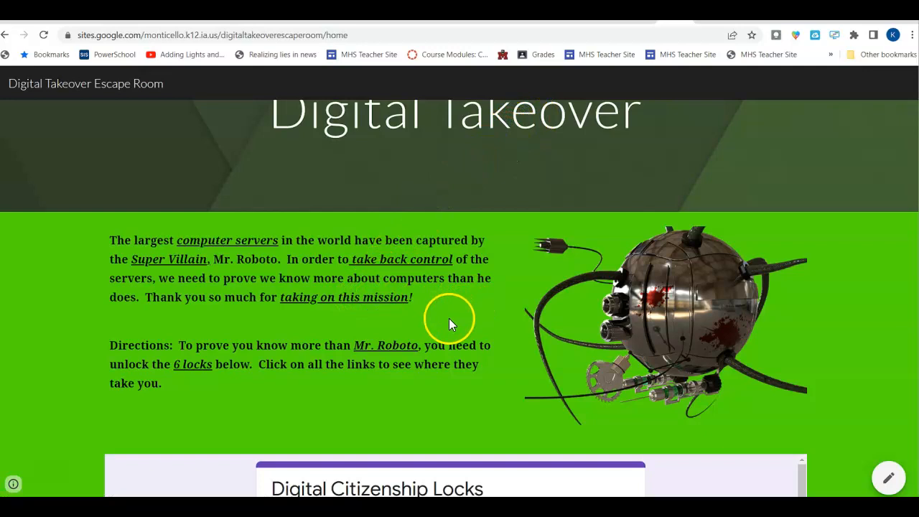
{"action": "mouse_move", "coordinate": [435, 312]}
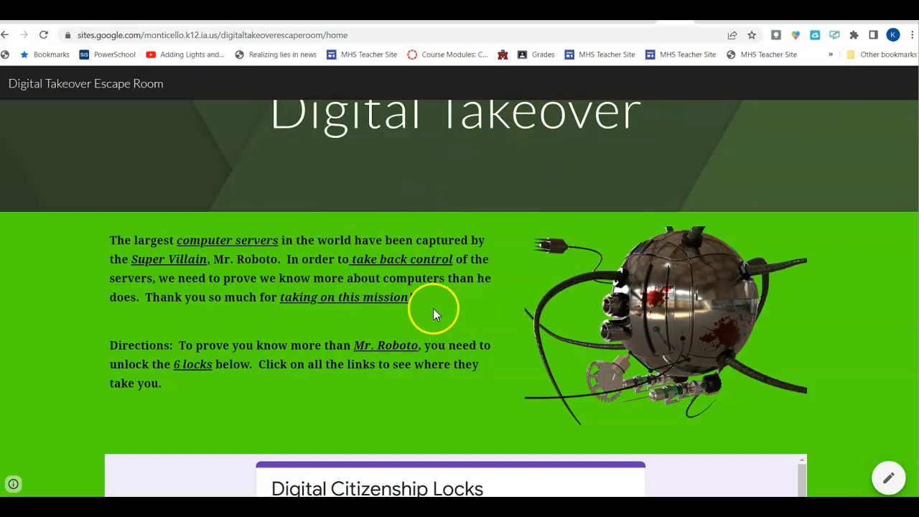
{"action": "mouse_move", "coordinate": [407, 219]}
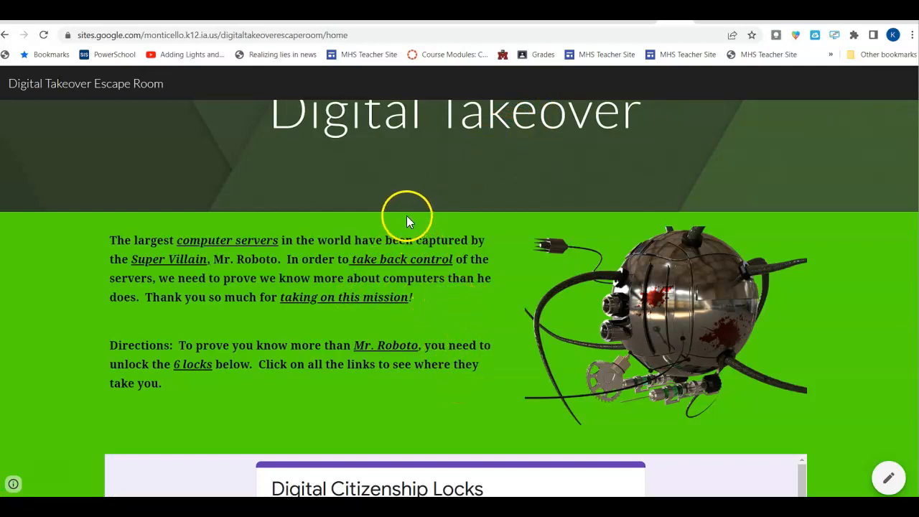
{"action": "mouse_move", "coordinate": [456, 240]}
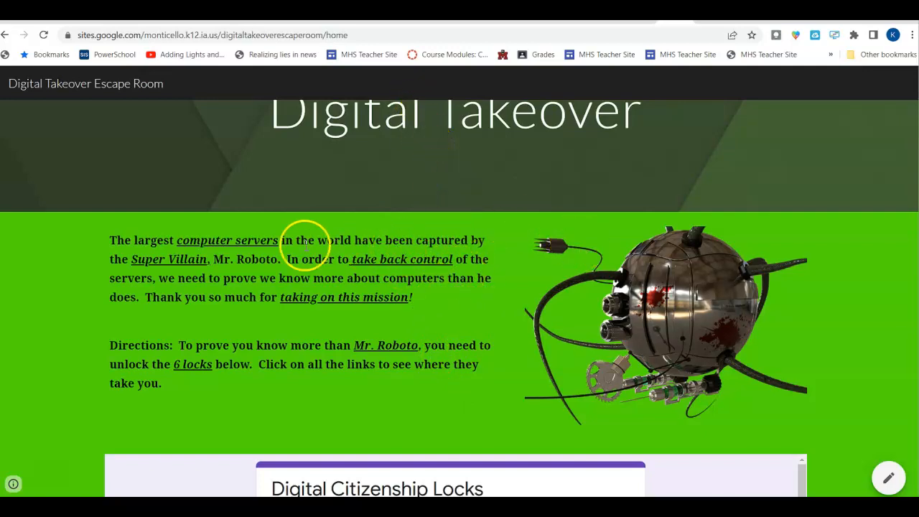
{"action": "mouse_move", "coordinate": [631, 190]}
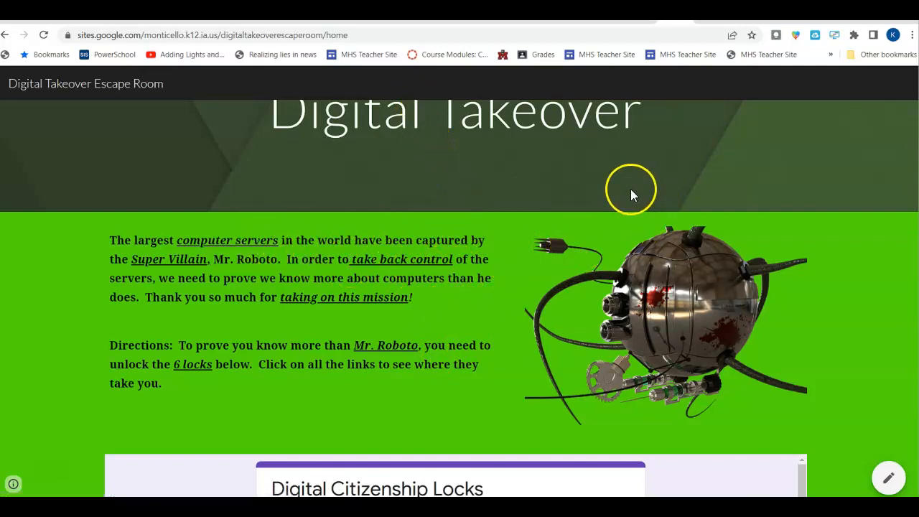
{"action": "scroll", "scroll_direction": "down", "scroll_amount": 3}
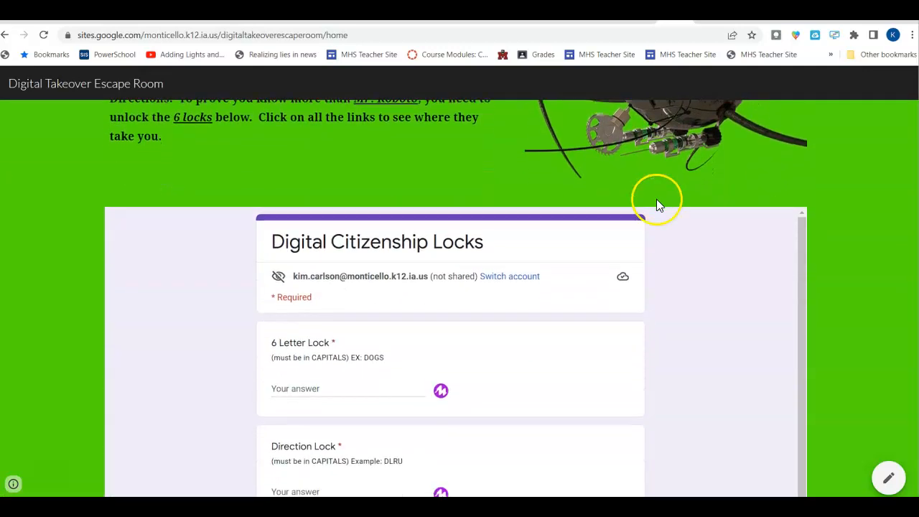
{"action": "scroll", "scroll_direction": "down", "scroll_amount": 3}
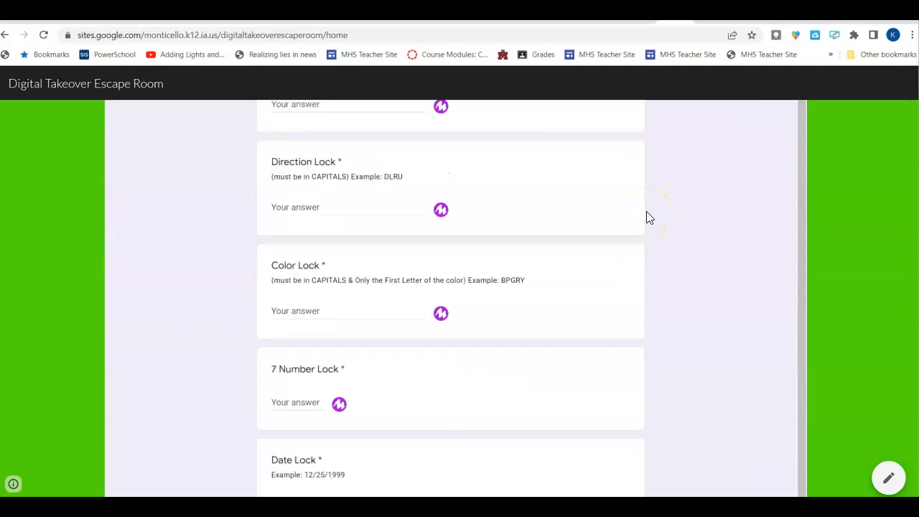
{"action": "scroll", "scroll_direction": "down", "scroll_amount": 3}
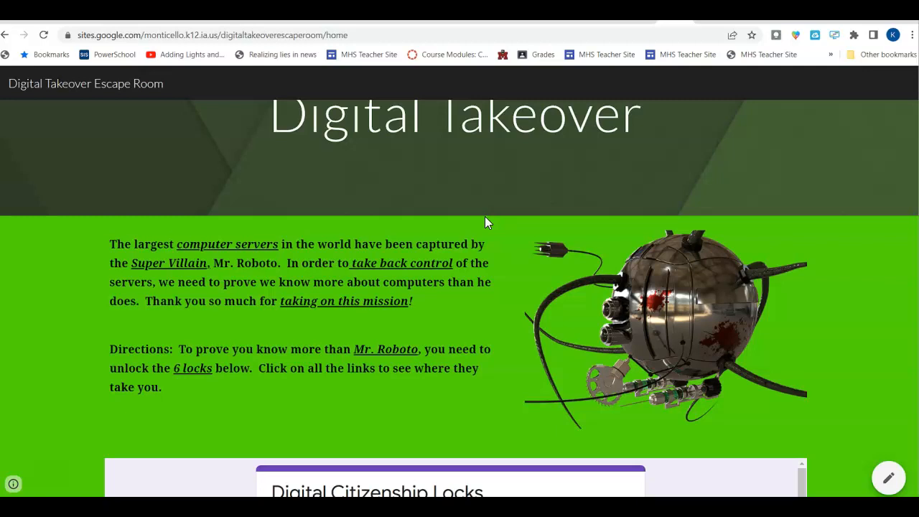
{"action": "left_click", "coordinate": [419, 195]}
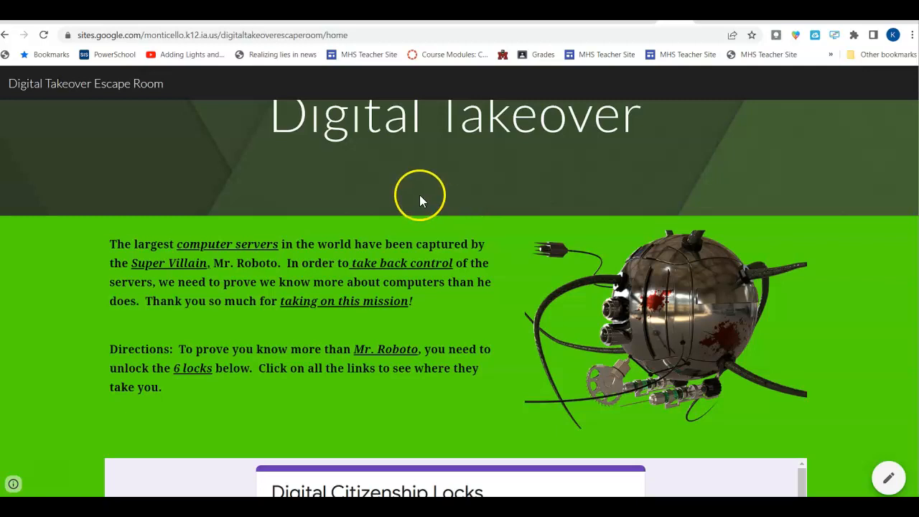
{"action": "mouse_move", "coordinate": [513, 229]}
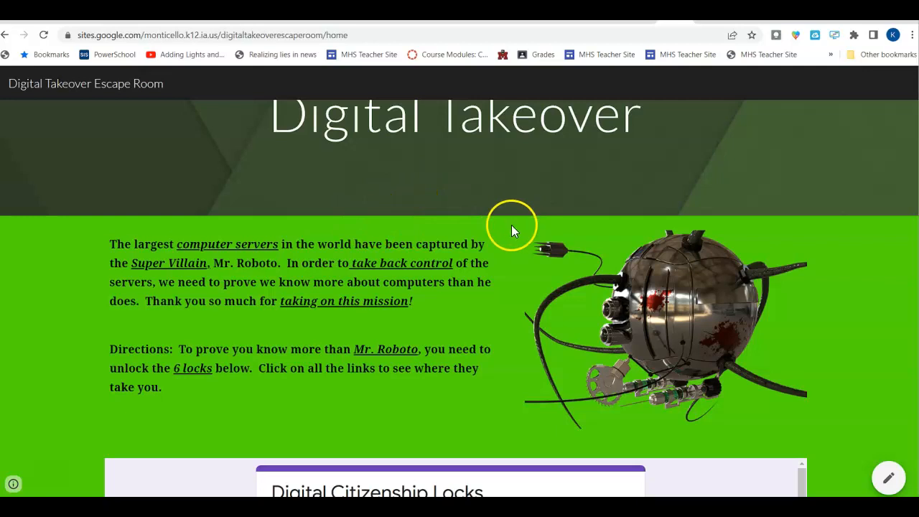
{"action": "scroll", "scroll_direction": "down", "scroll_amount": 3}
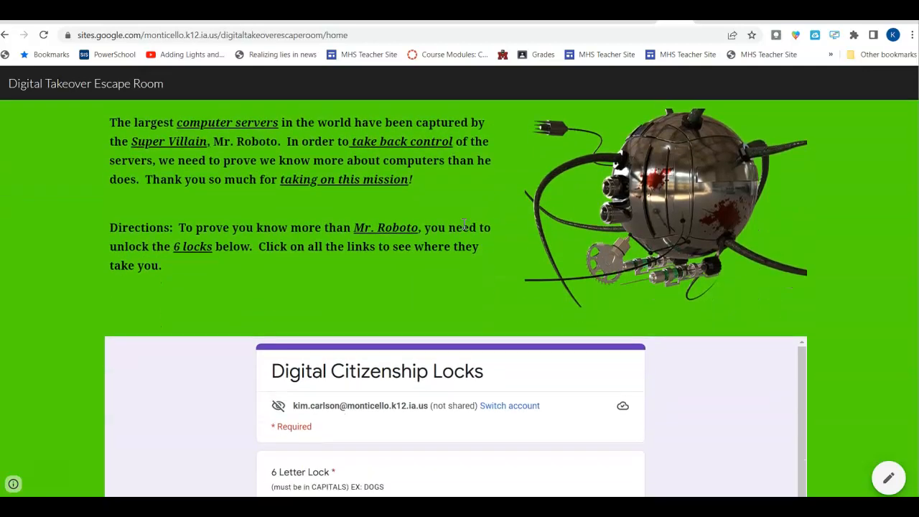
{"action": "scroll", "scroll_direction": "down", "scroll_amount": 3}
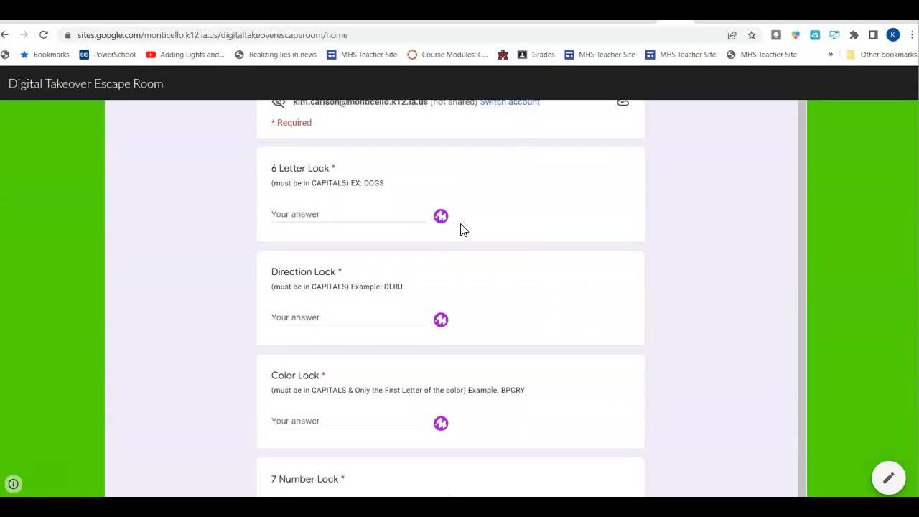
{"action": "scroll", "scroll_direction": "down", "scroll_amount": 3}
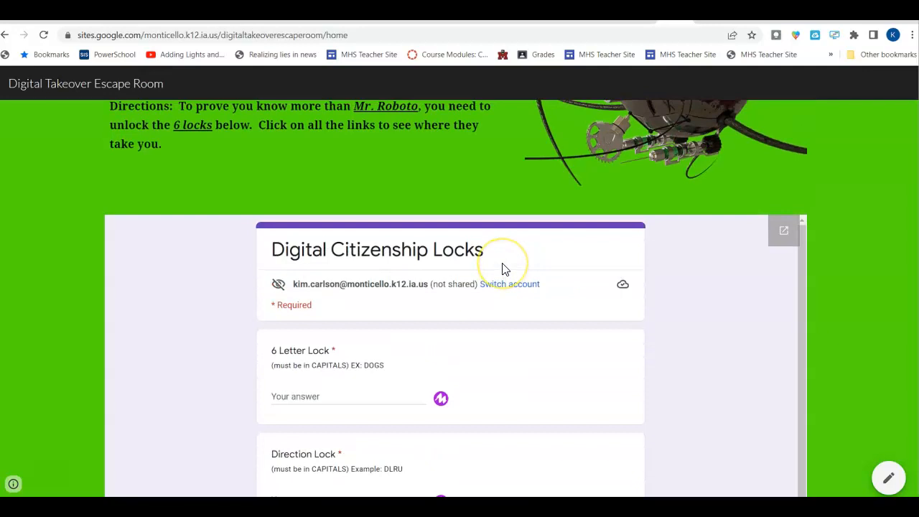
{"action": "scroll", "scroll_direction": "down", "scroll_amount": 3}
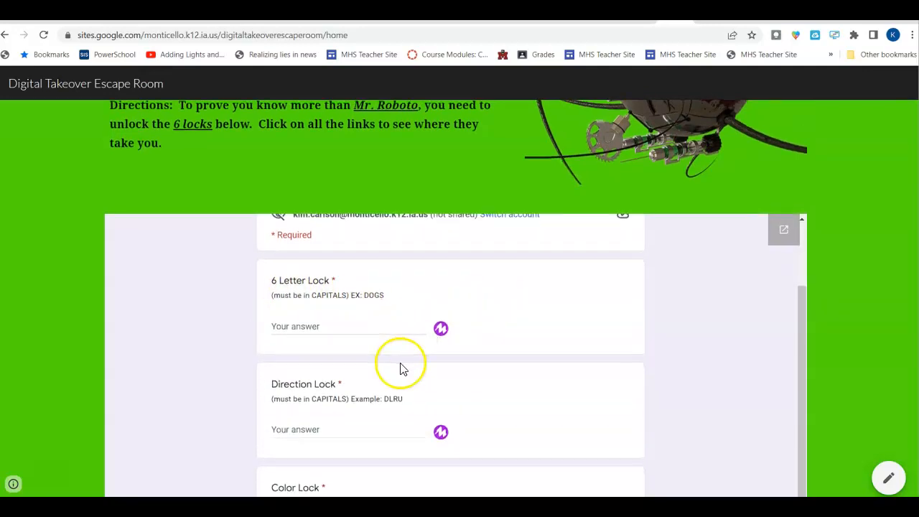
{"action": "scroll", "scroll_direction": "down", "scroll_amount": 3}
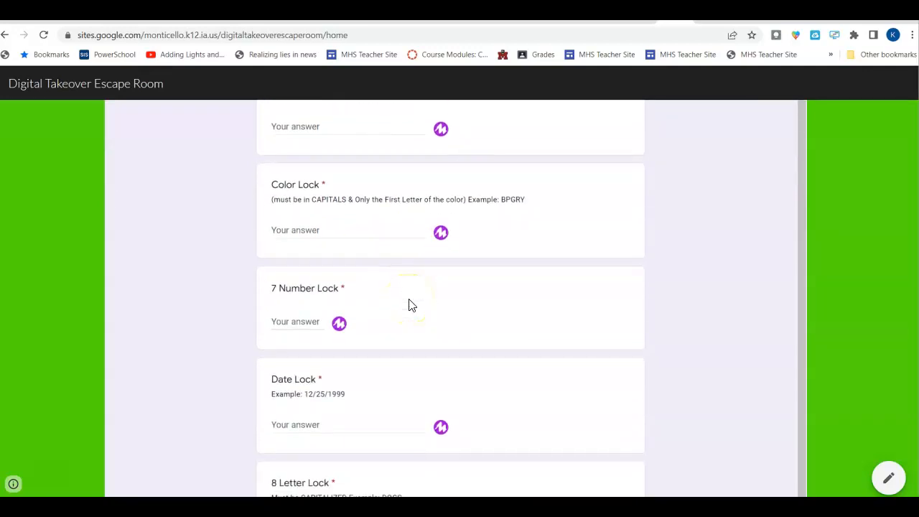
{"action": "scroll", "scroll_direction": "down", "scroll_amount": 3}
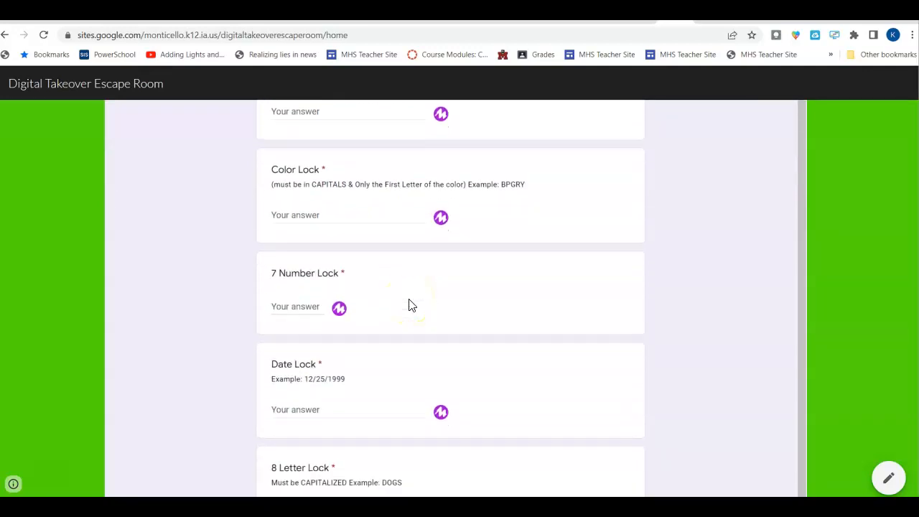
{"action": "scroll", "scroll_direction": "down", "scroll_amount": 3}
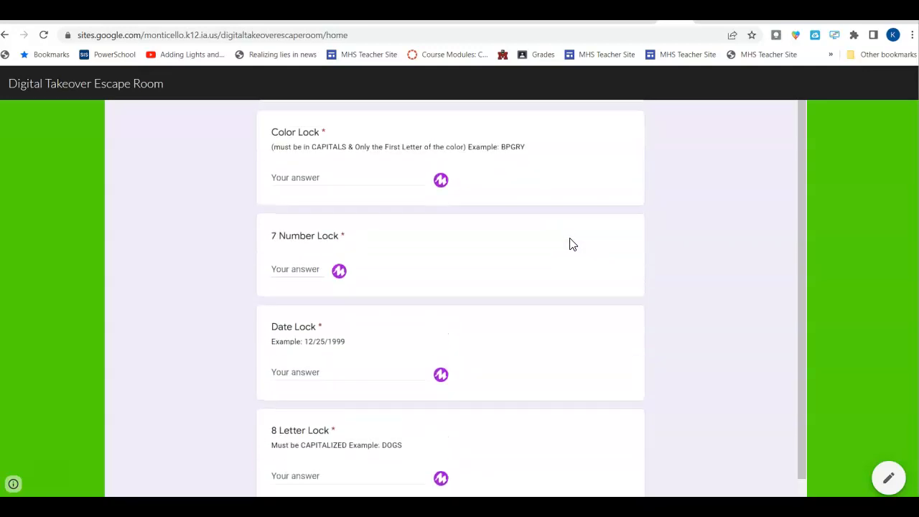
{"action": "scroll", "scroll_direction": "up", "scroll_amount": 3}
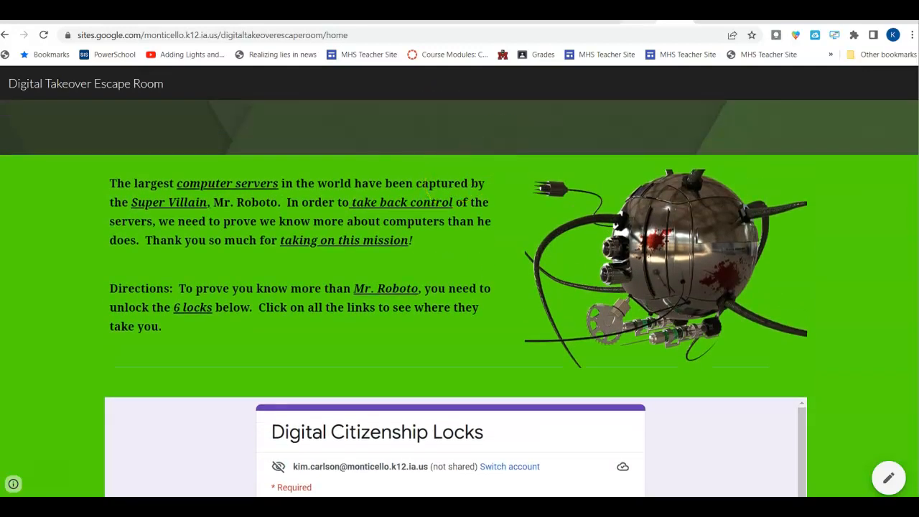